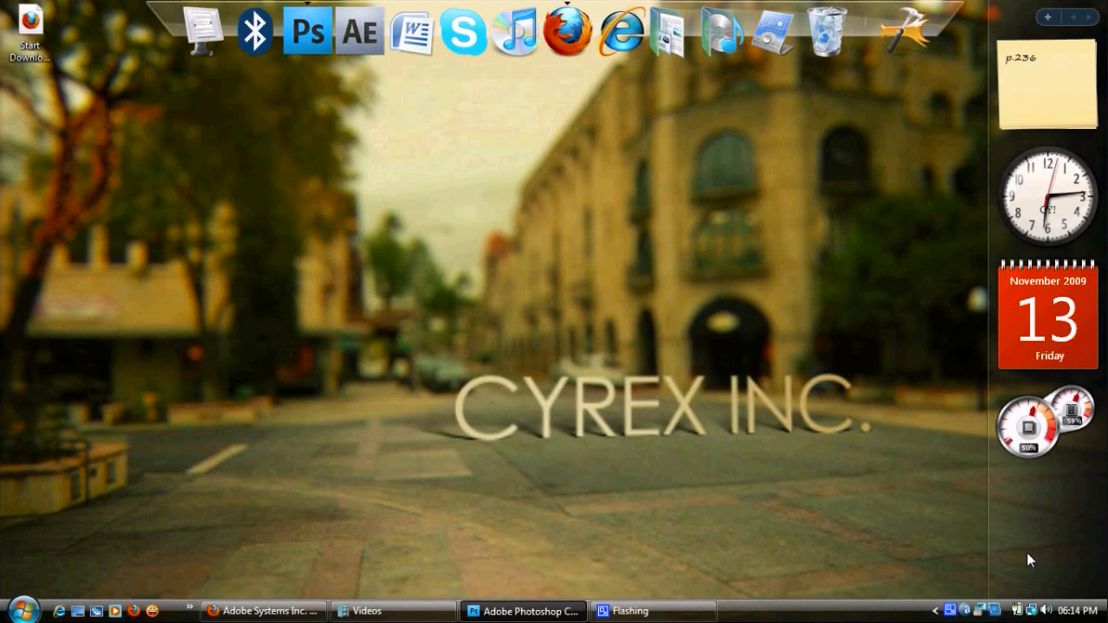
pyautogui.moveTo(873, 530)
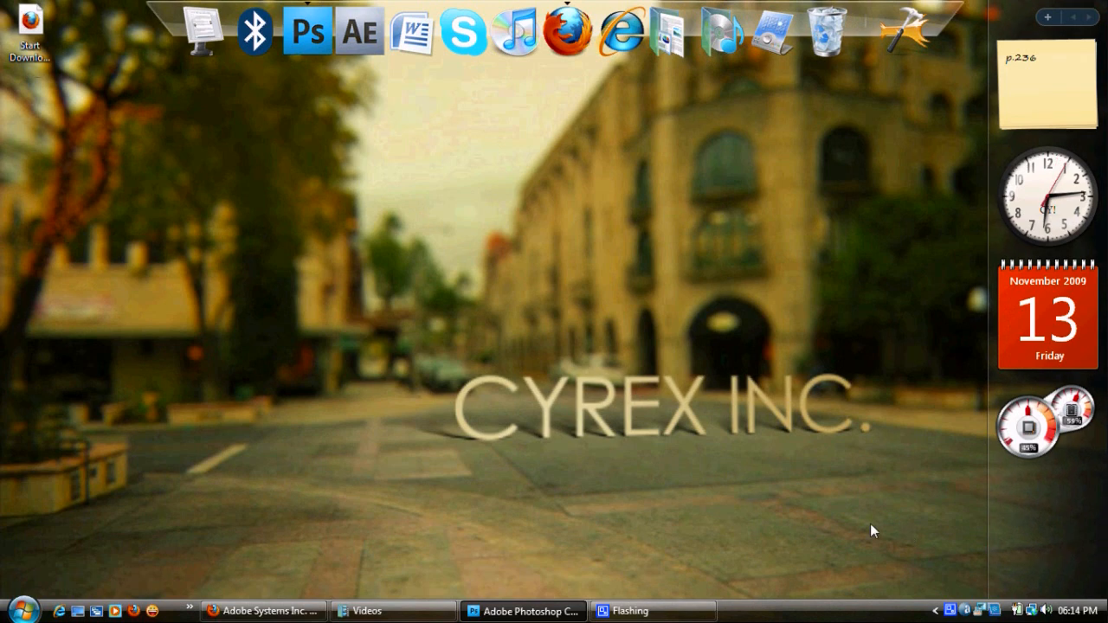
# Bring the Photoshop window to the front from the Vista taskbar.
pyautogui.click(509, 571)
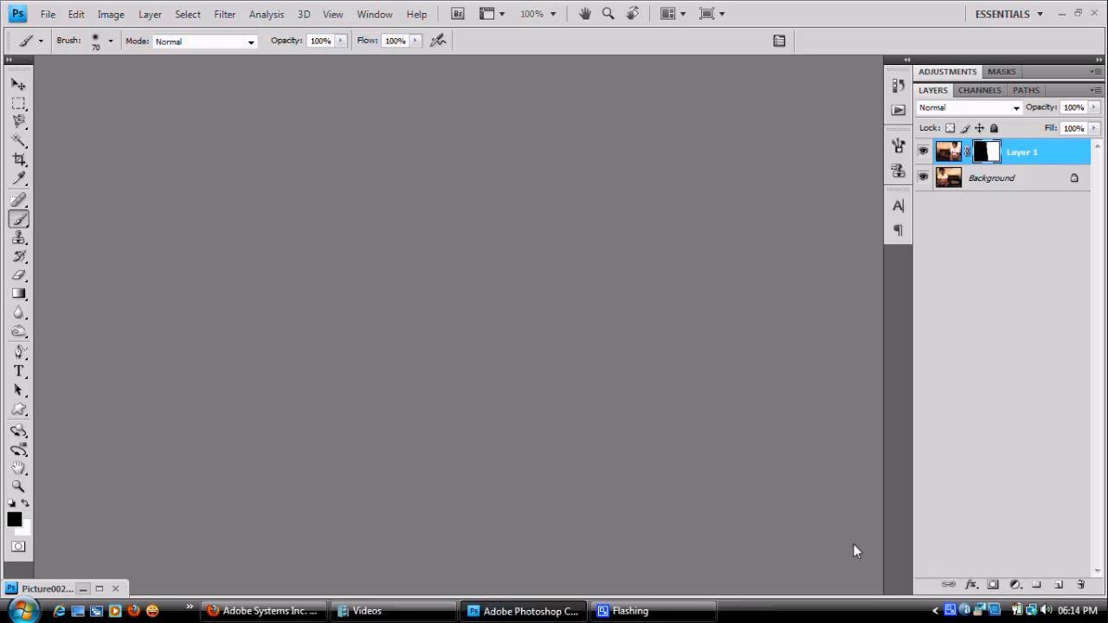
pyautogui.moveTo(603, 200)
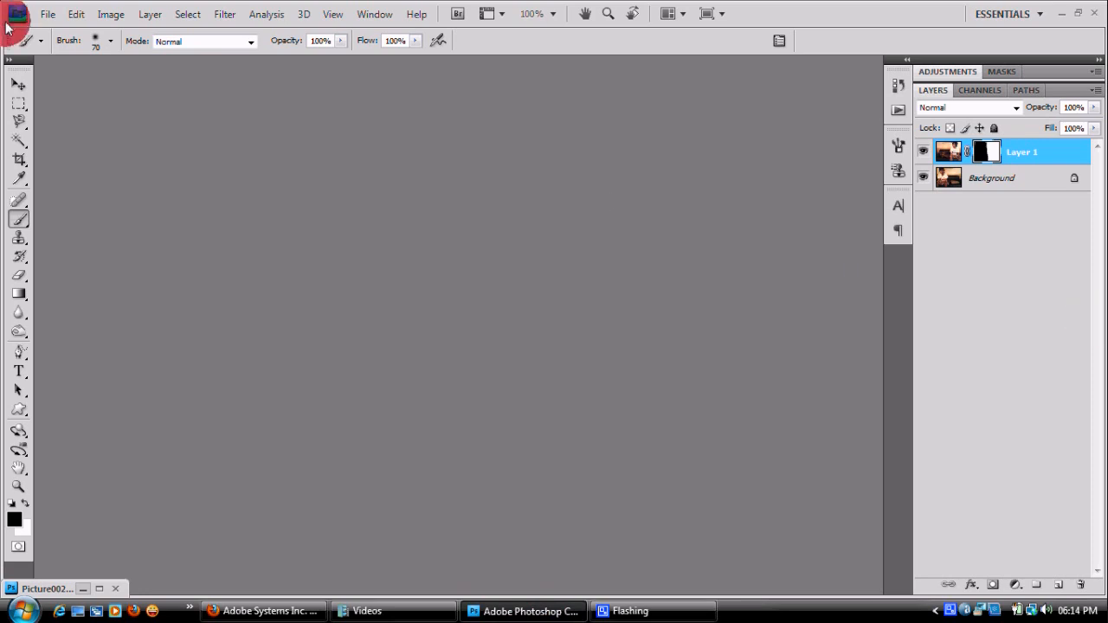
pyautogui.moveTo(143, 130)
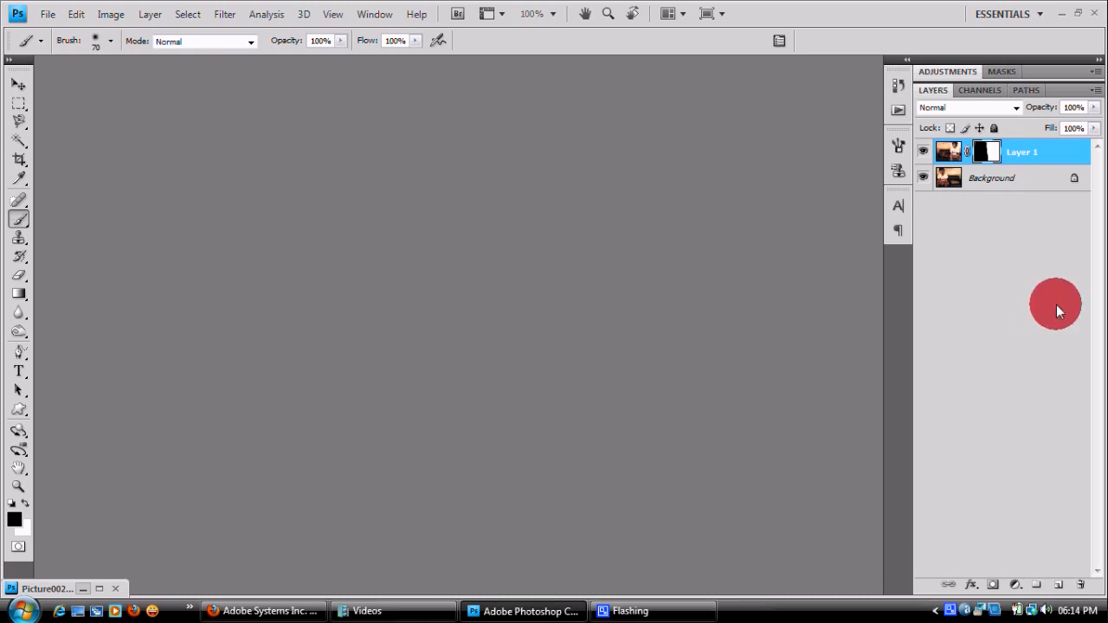
# Restore the Picture0023.jpg composite, view it, then close it discarding changes.
pyautogui.click(47, 589)
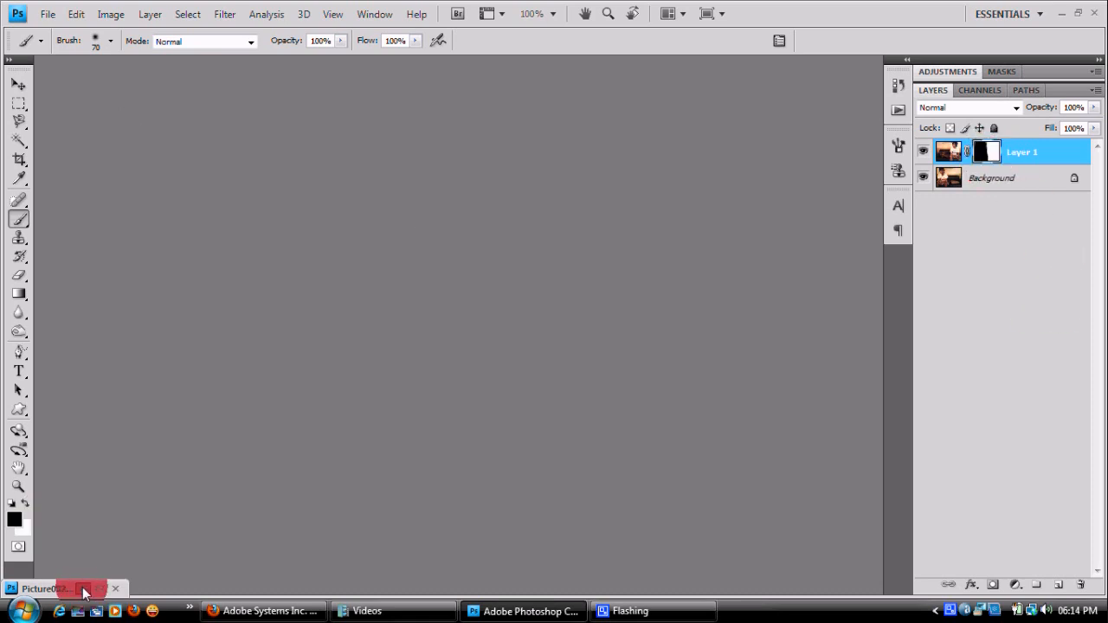
pyautogui.click(47, 588)
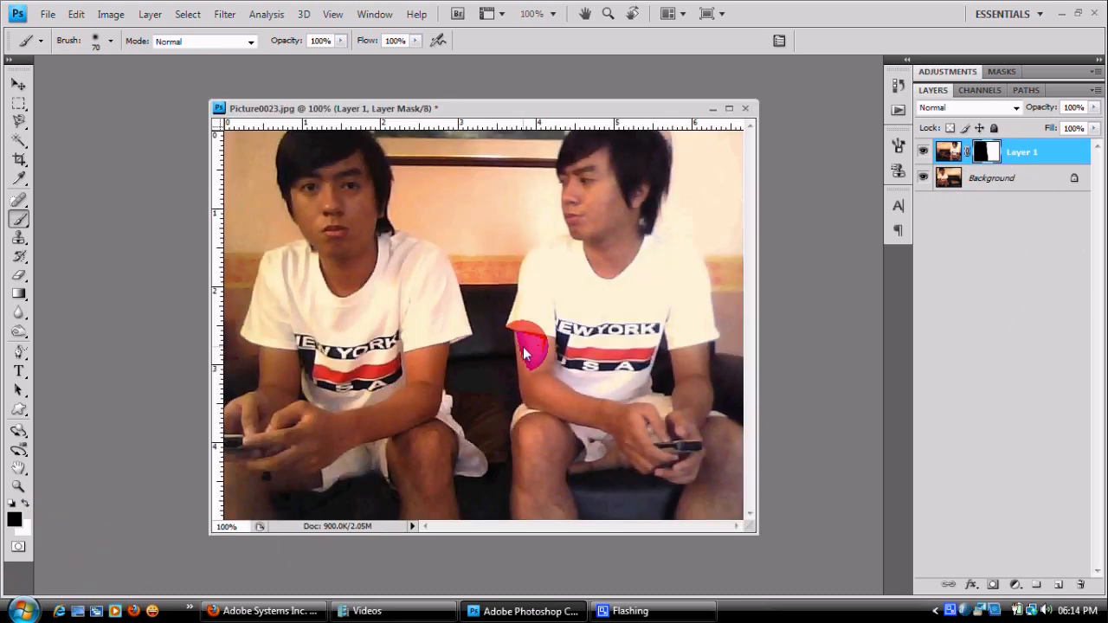
pyautogui.click(744, 108)
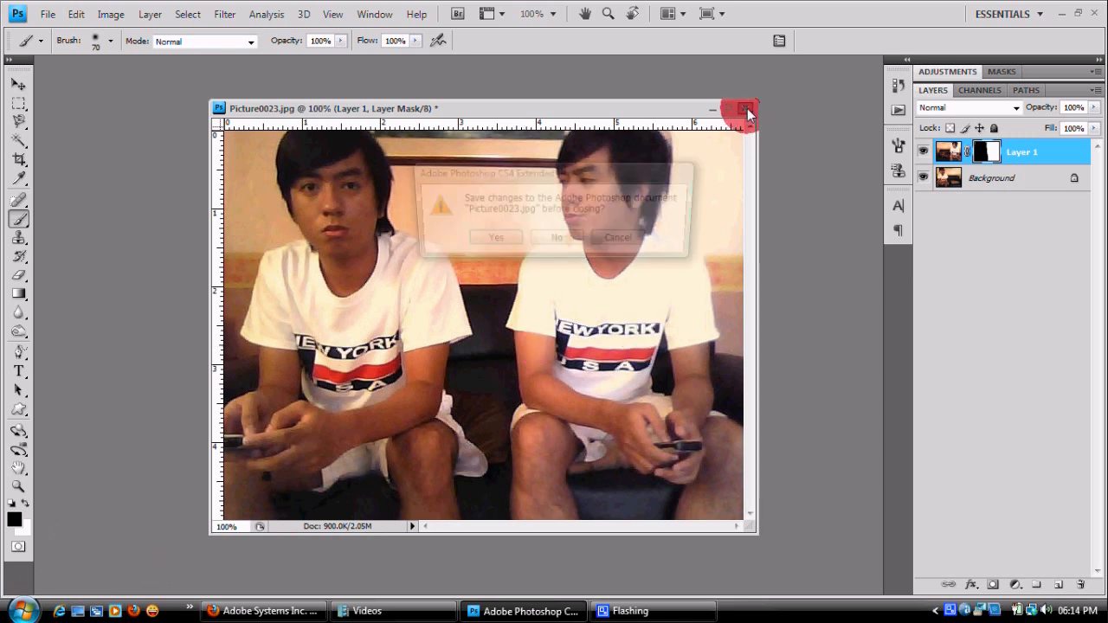
pyautogui.click(556, 237)
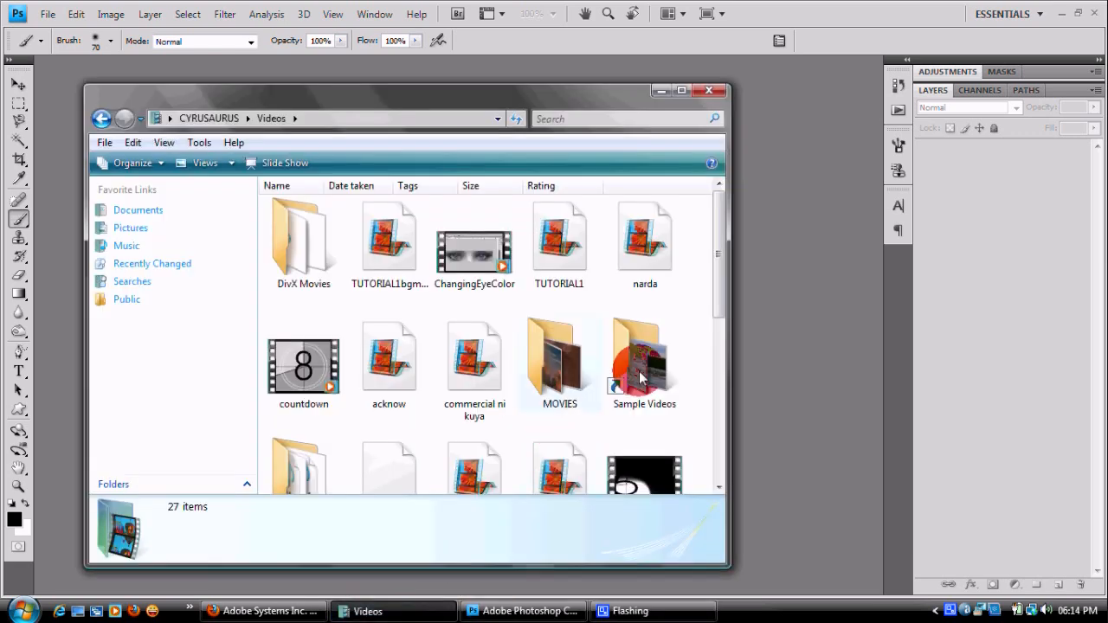
# Scroll the Pictures folder to reach Picture0023 and Picture0024.
pyautogui.scroll(-3)
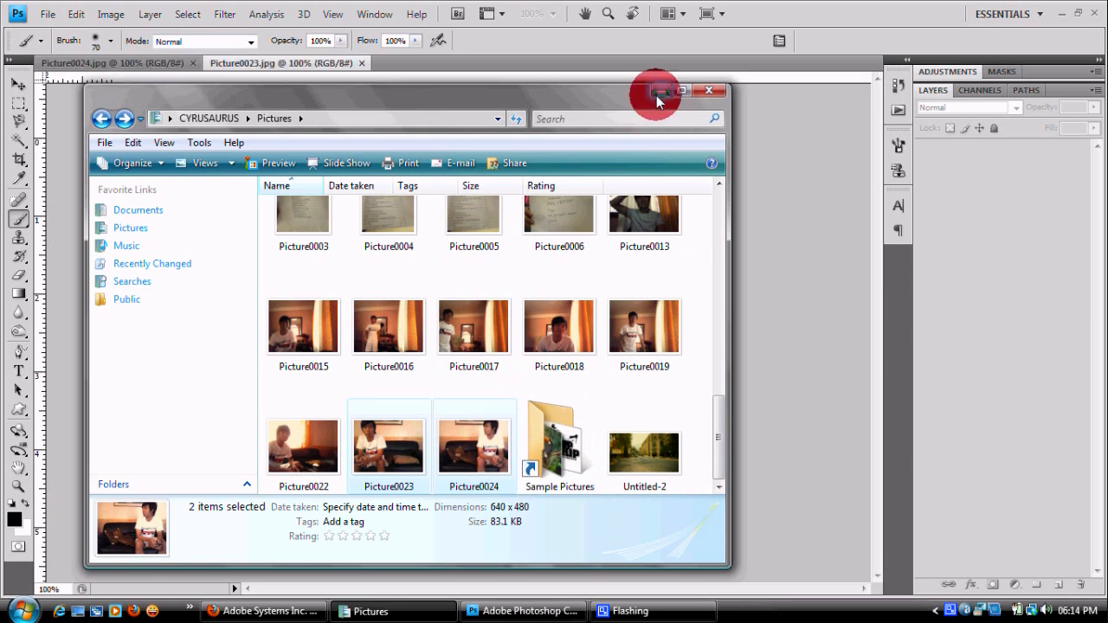
# Float the photos in separate windows, bring Picture0024 into Picture0023 as Layer 1, and close Picture0024.
pyautogui.click(671, 13)
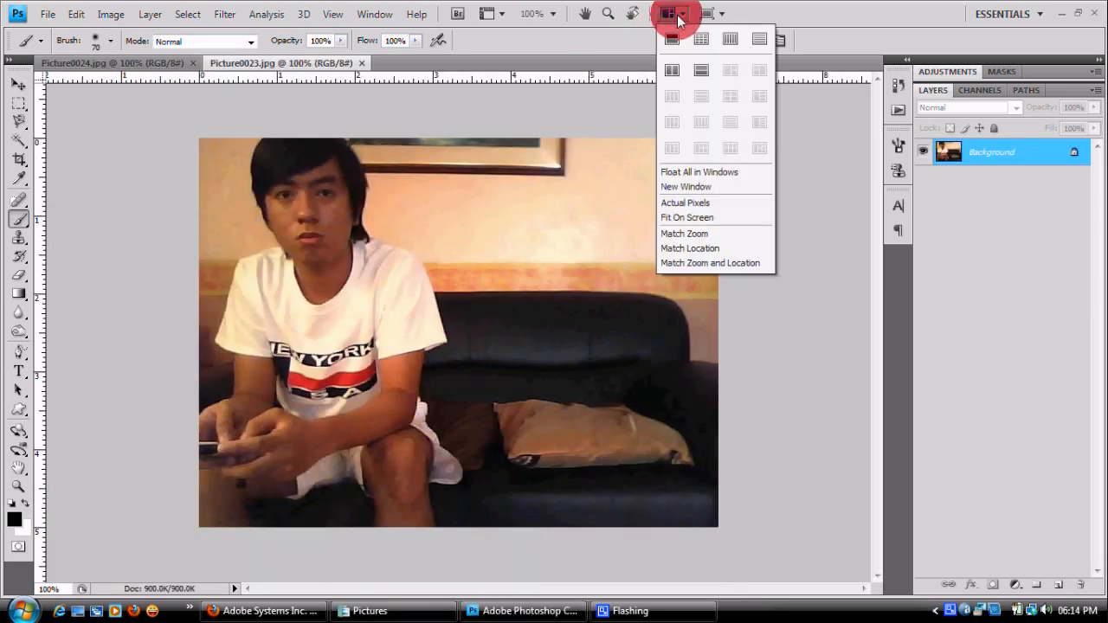
pyautogui.moveTo(712, 171)
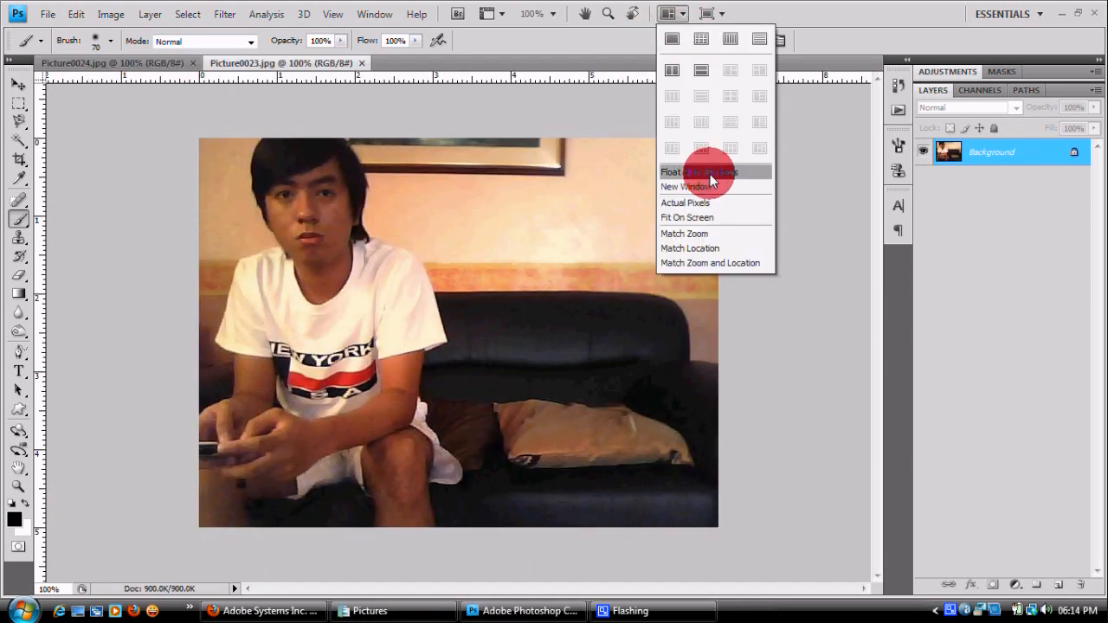
pyautogui.click(698, 171)
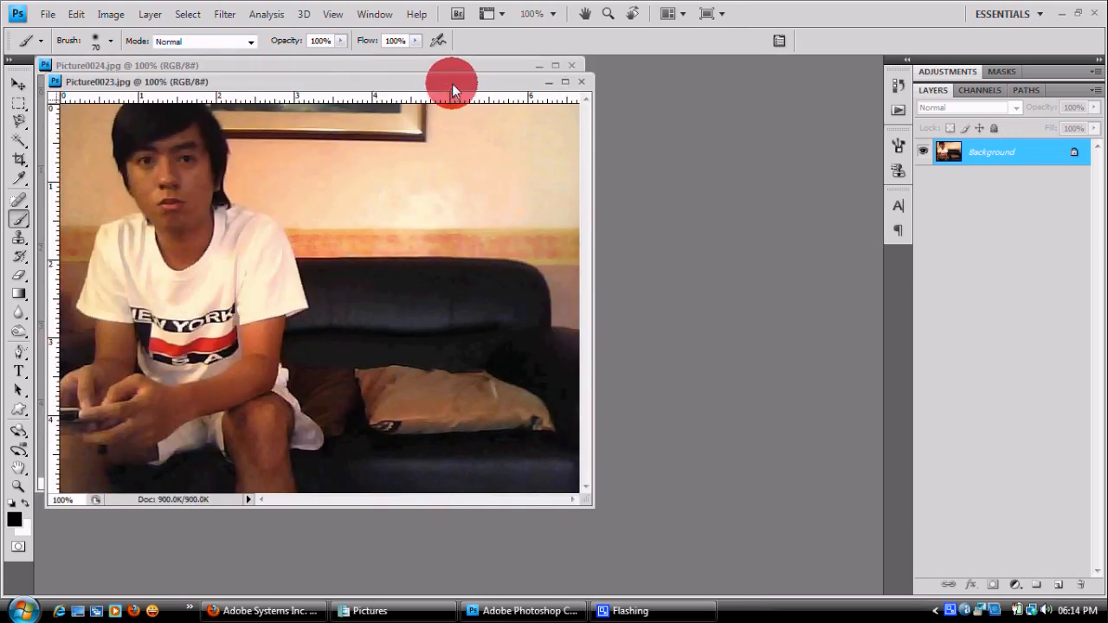
pyautogui.moveTo(450, 81); pyautogui.dragTo(615, 169)
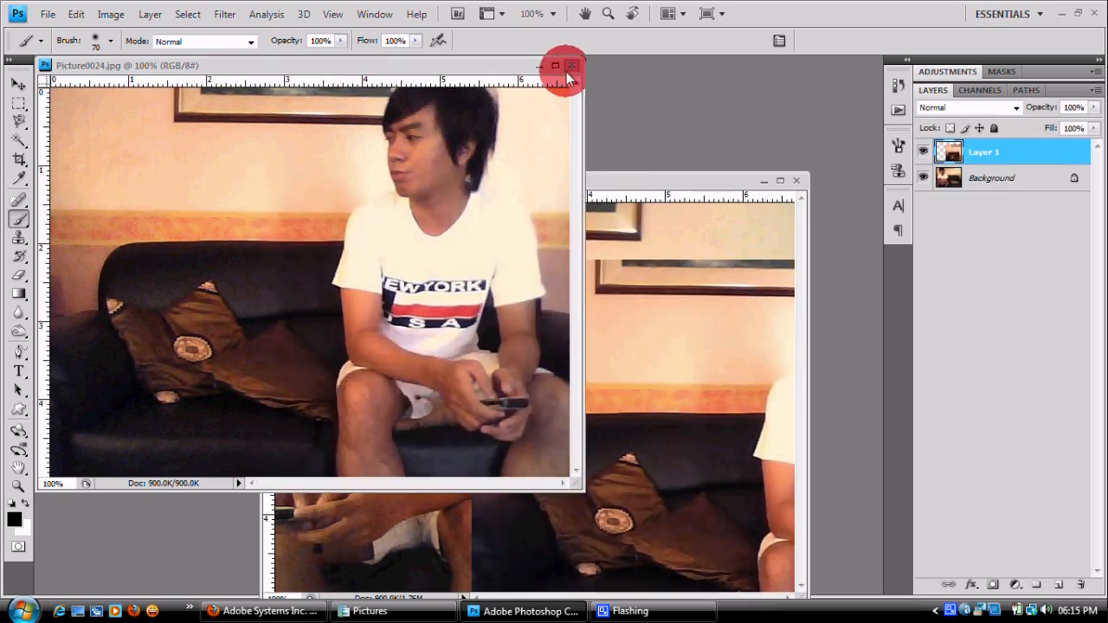
pyautogui.click(571, 66)
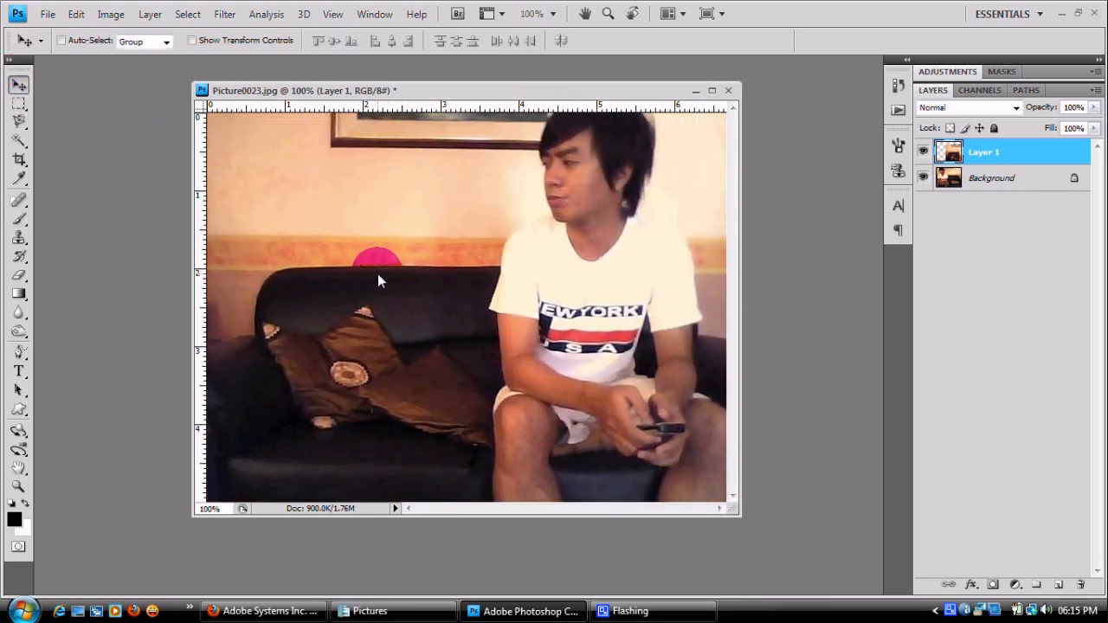
pyautogui.moveTo(376, 264); pyautogui.dragTo(355, 245)
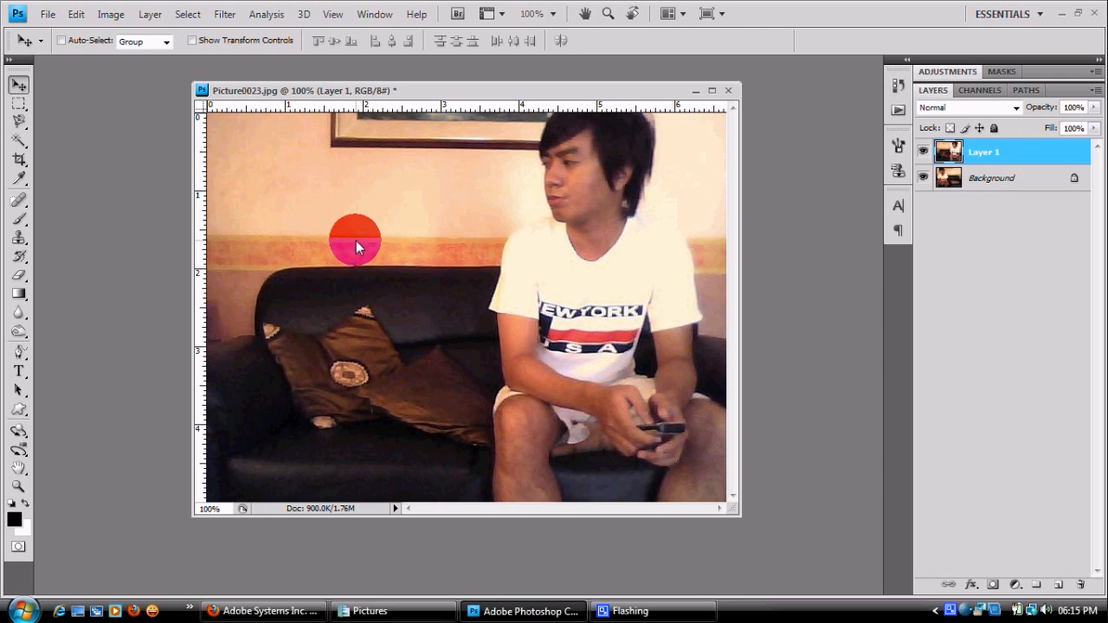
pyautogui.moveTo(991, 210)
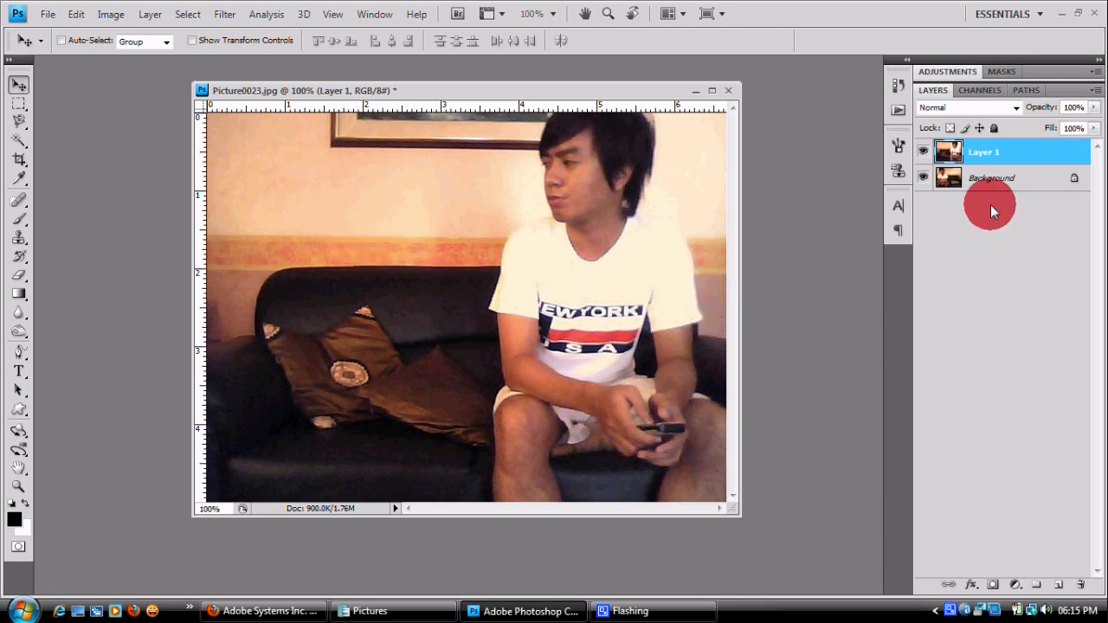
pyautogui.click(984, 152)
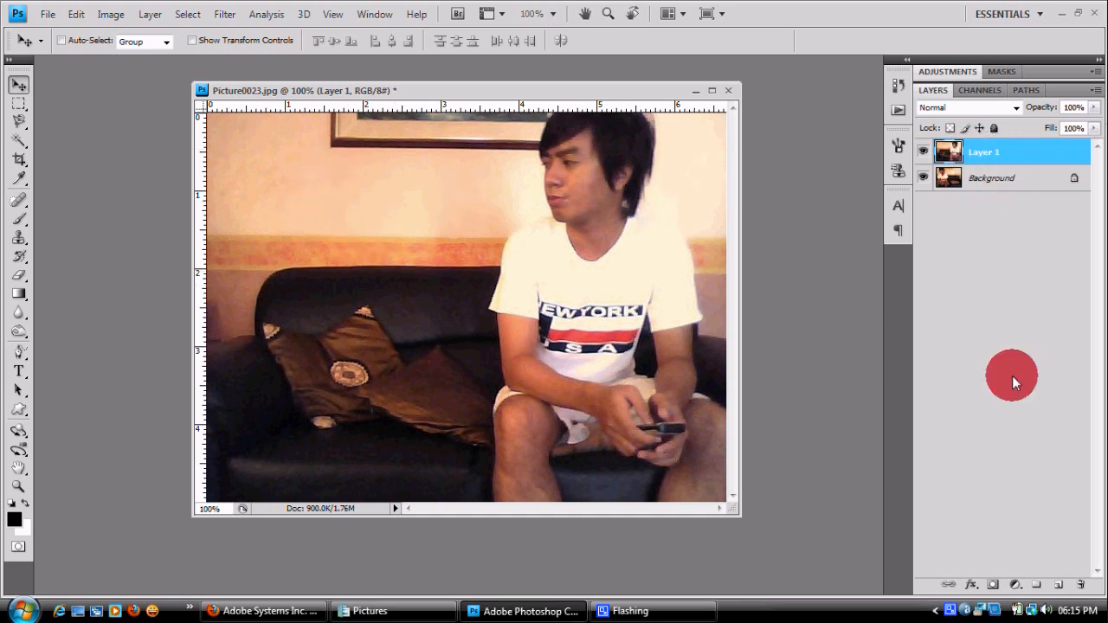
# Add a white layer mask to Layer 1 above Background.
pyautogui.click(993, 585)
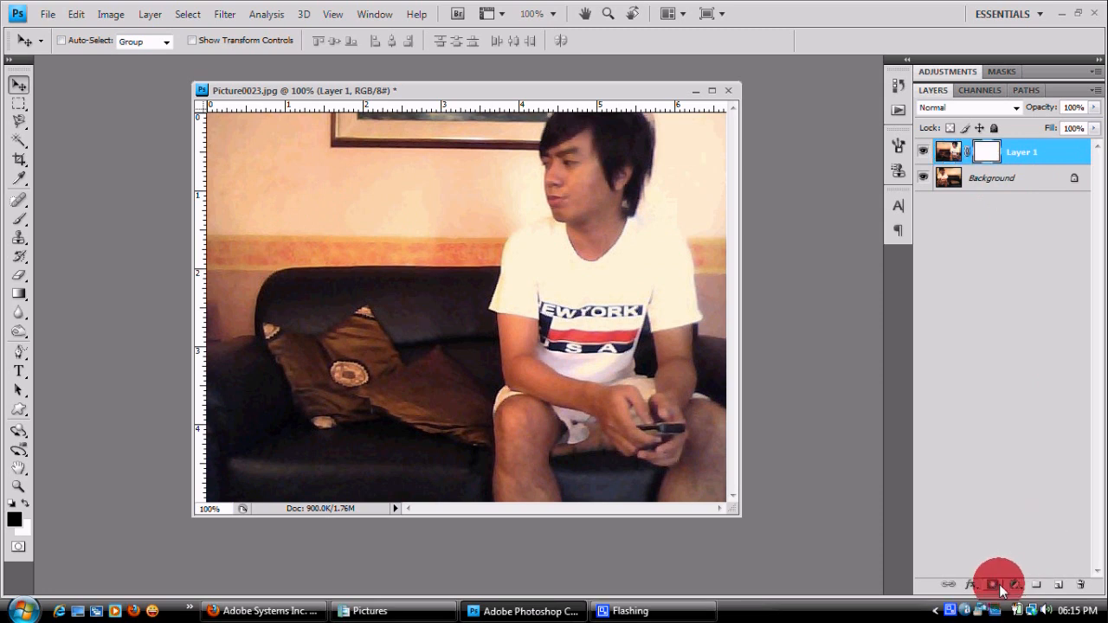
pyautogui.click(992, 585)
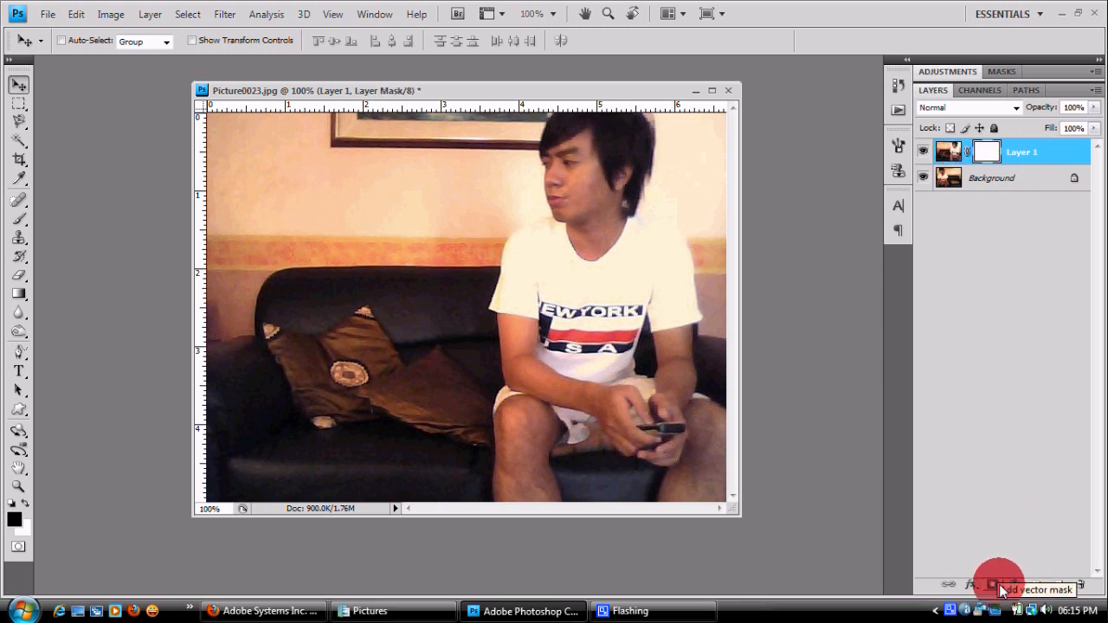
pyautogui.moveTo(19, 214)
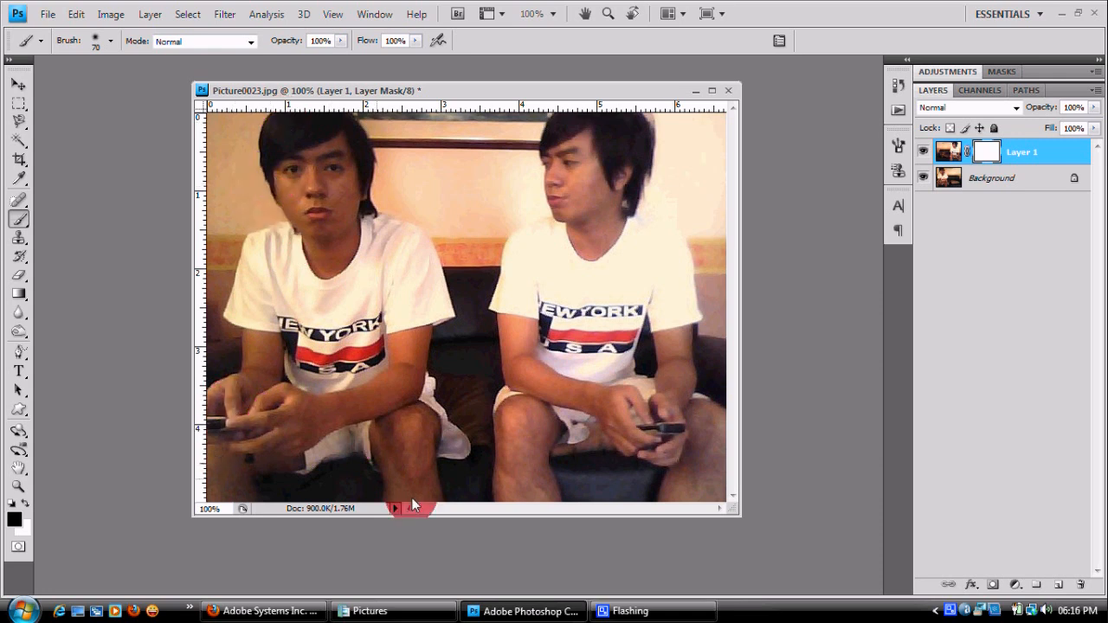
# Paint black on the mask over the left figure so he shows through.
pyautogui.click(363, 336)
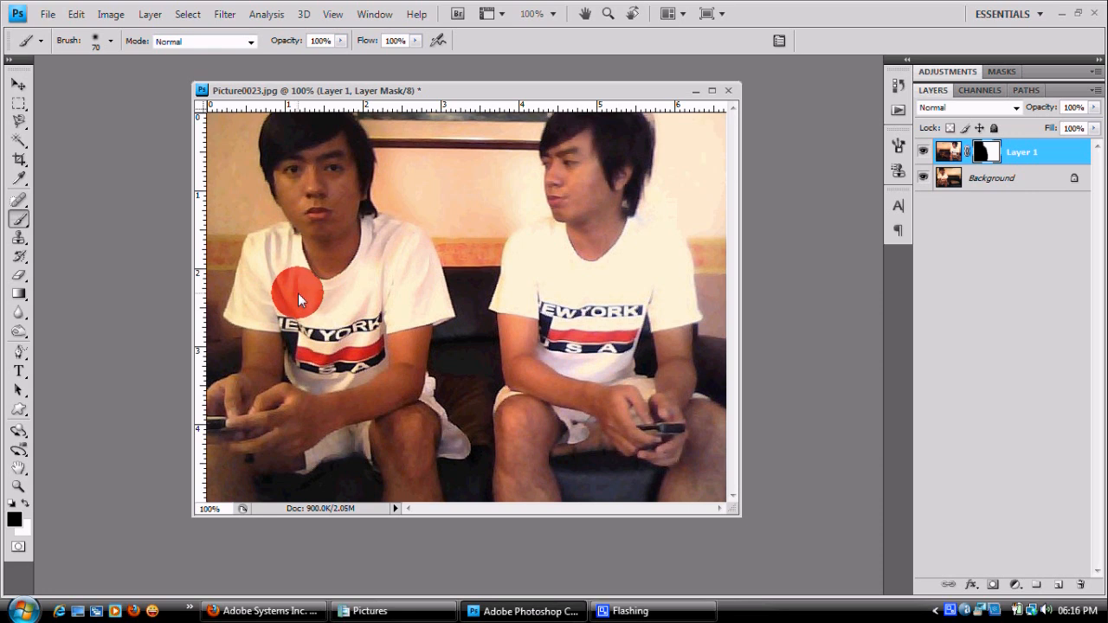
pyautogui.moveTo(299, 294); pyautogui.dragTo(247, 420)
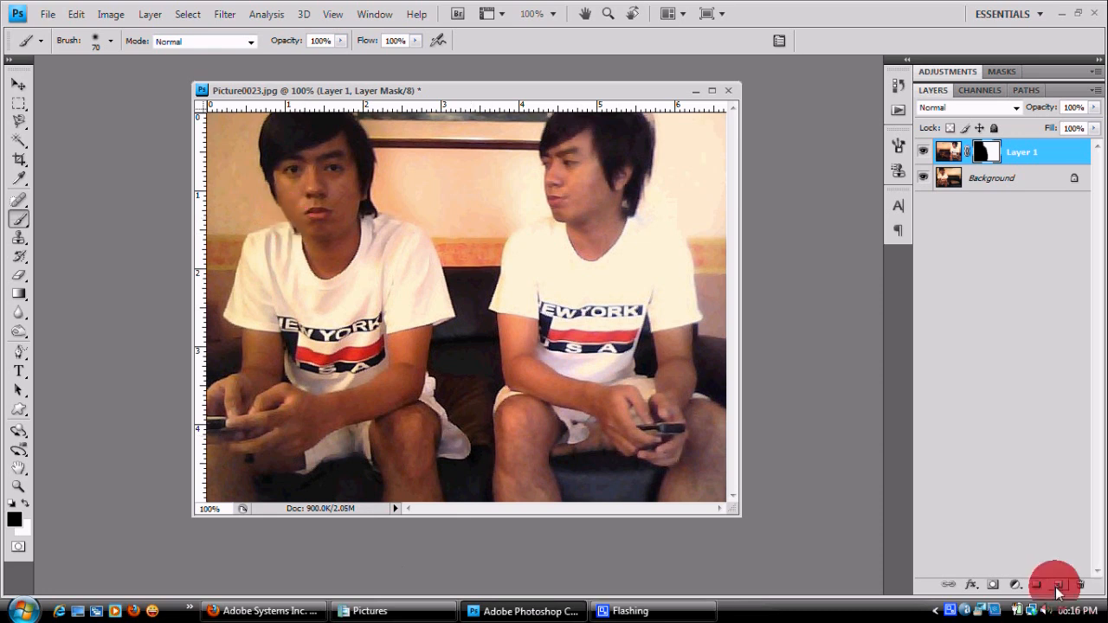
pyautogui.moveTo(1037, 586)
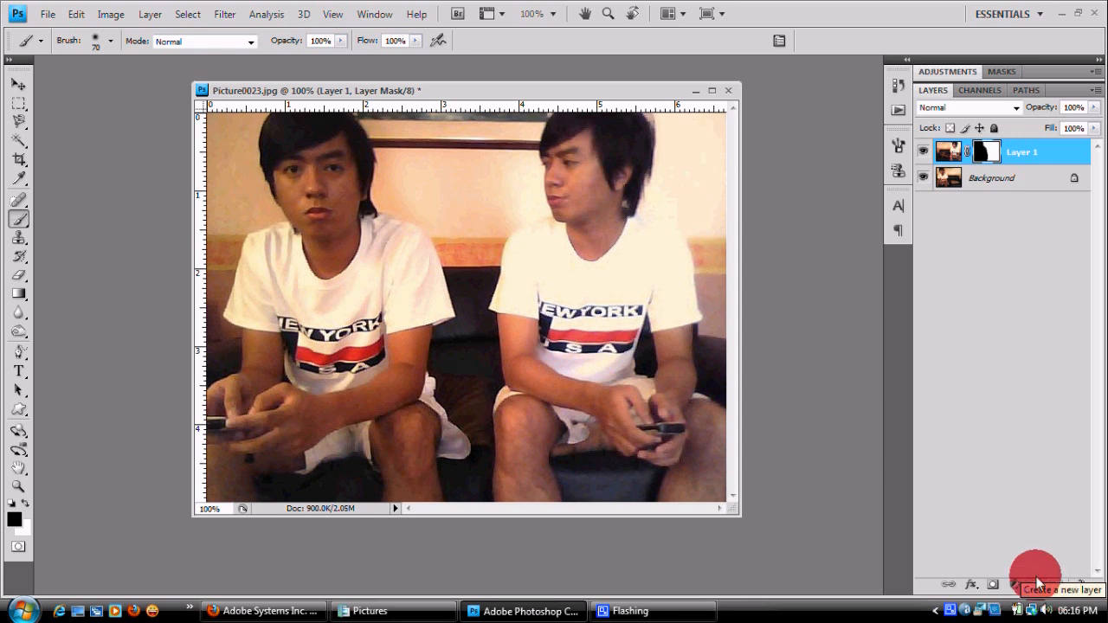
pyautogui.moveTo(805, 483)
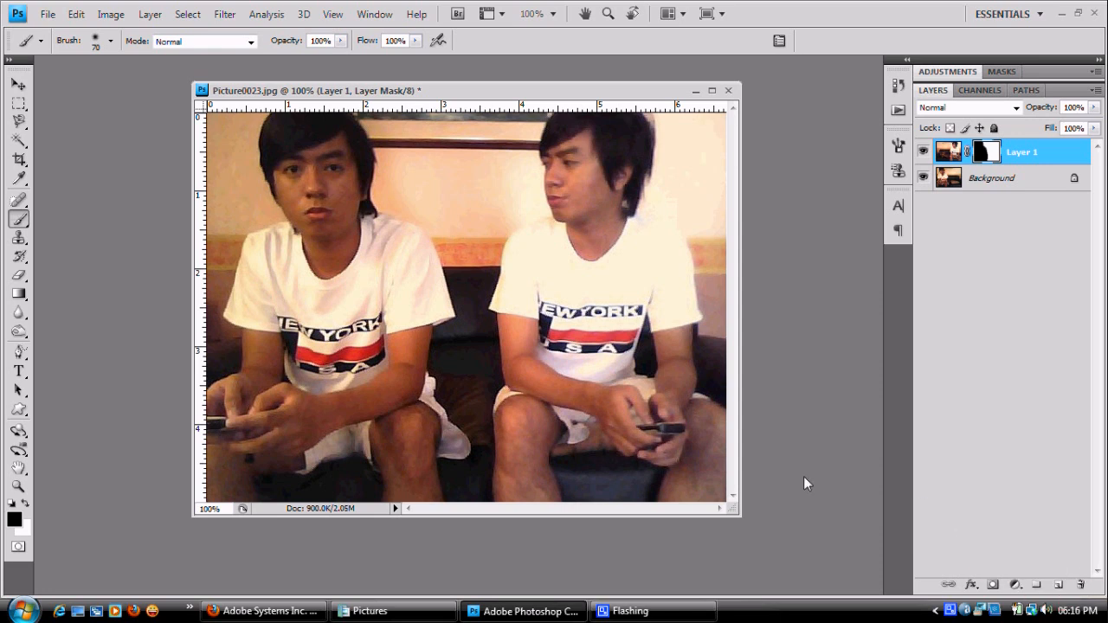